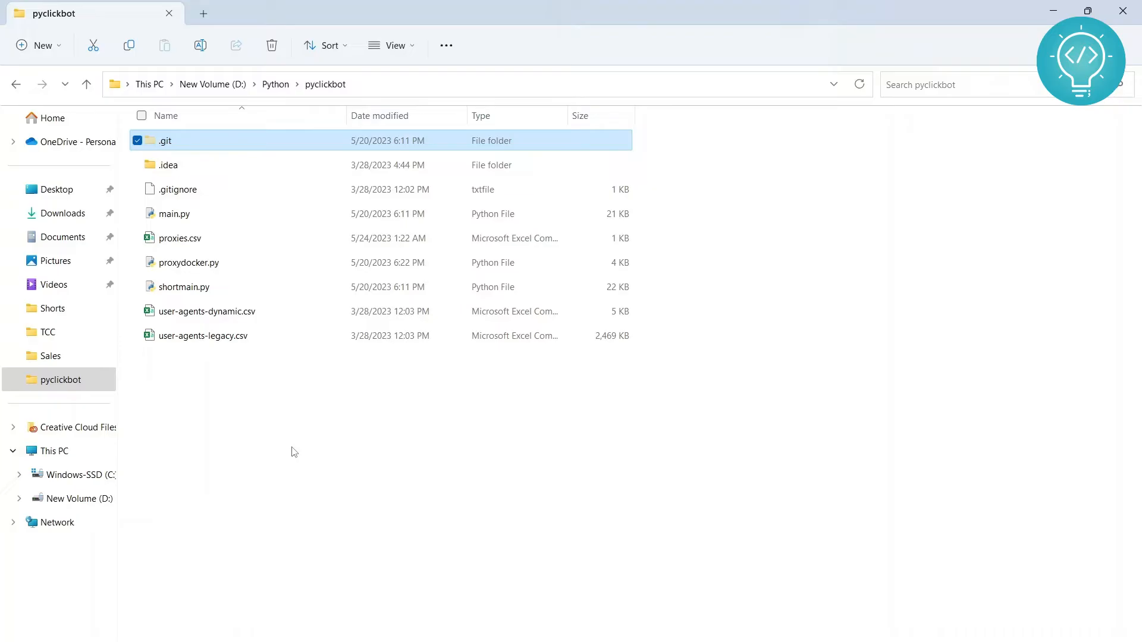
# - Open PowerShell in pyclickbot, run 'python .\main.py', see 'Python not found', and clear the screen
pyautogui.rightClick(295, 451)
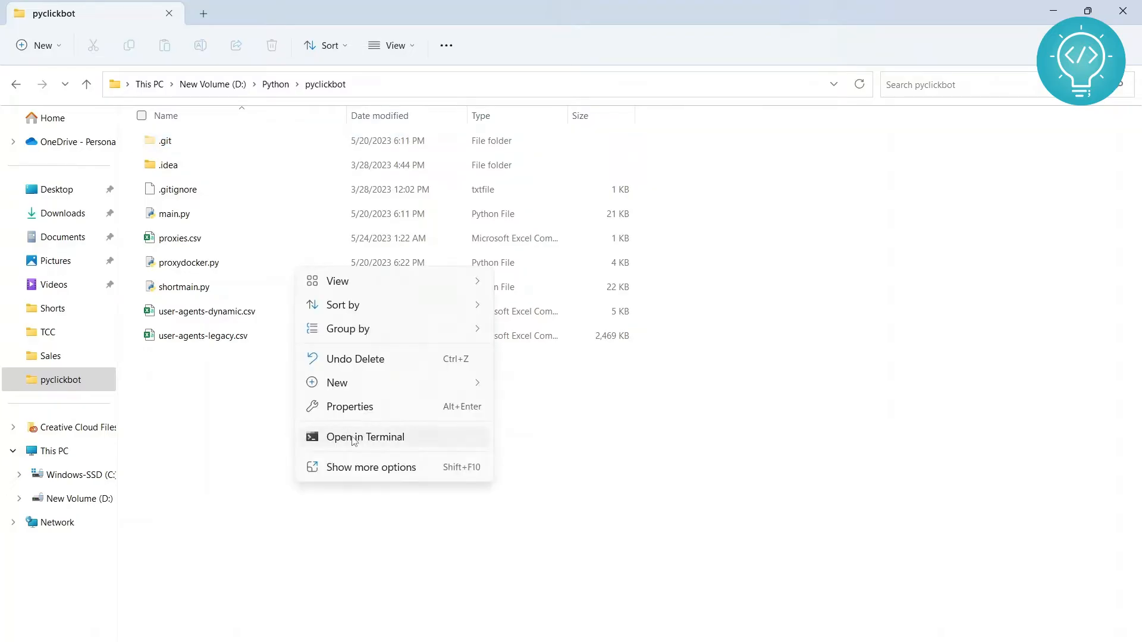
pyautogui.click(364, 437)
pyautogui.write('python .\\main.py')
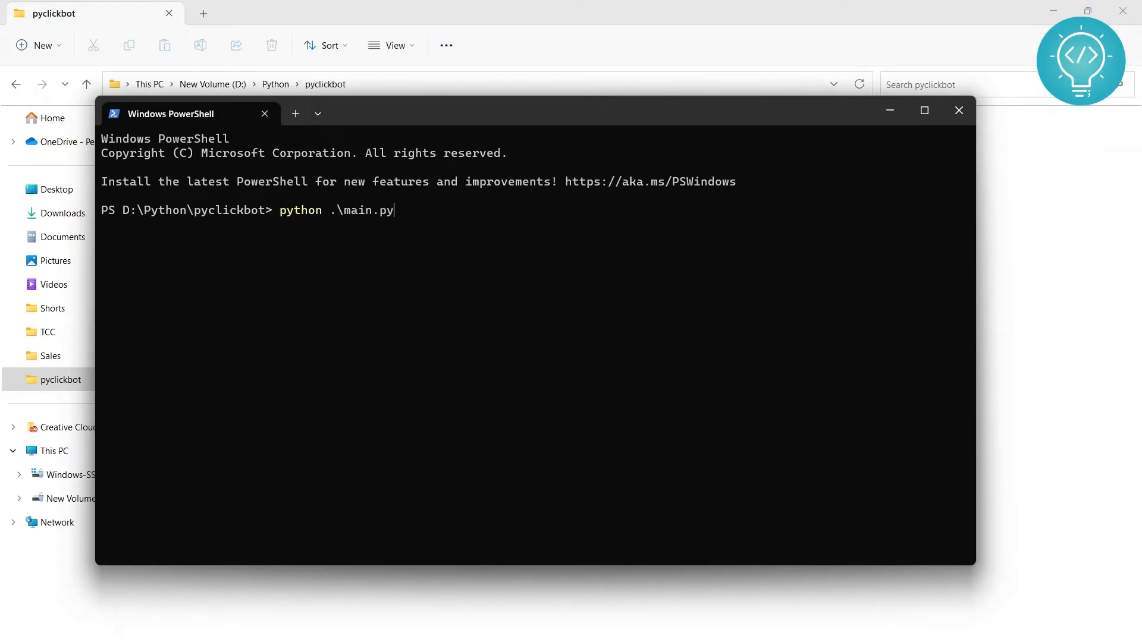
pyautogui.press('Return')
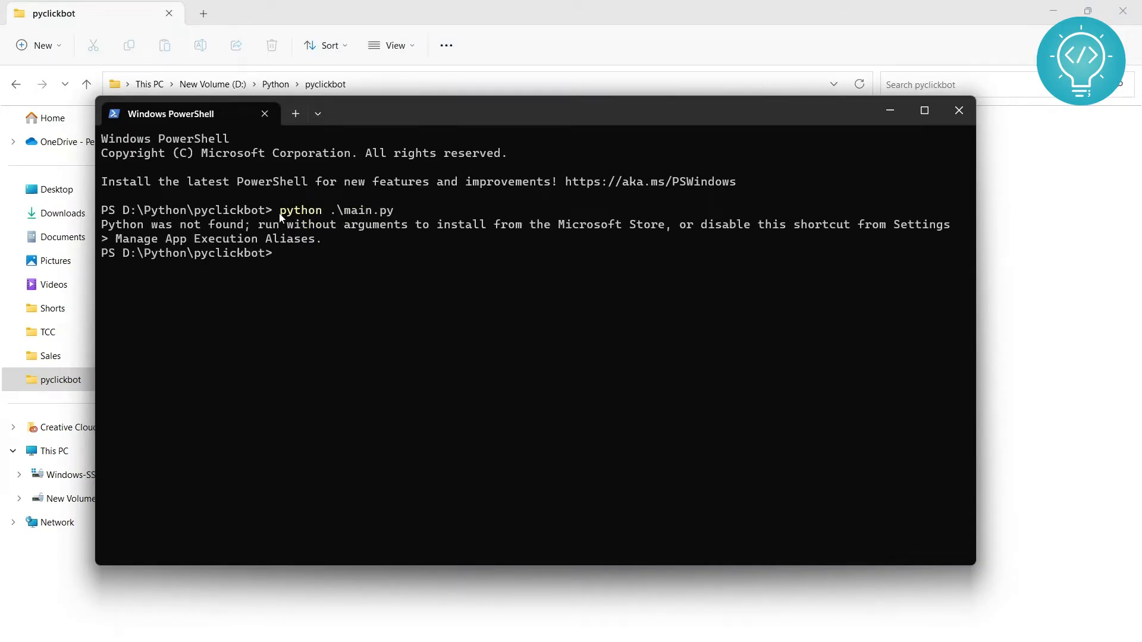
pyautogui.doubleClick(299, 210)
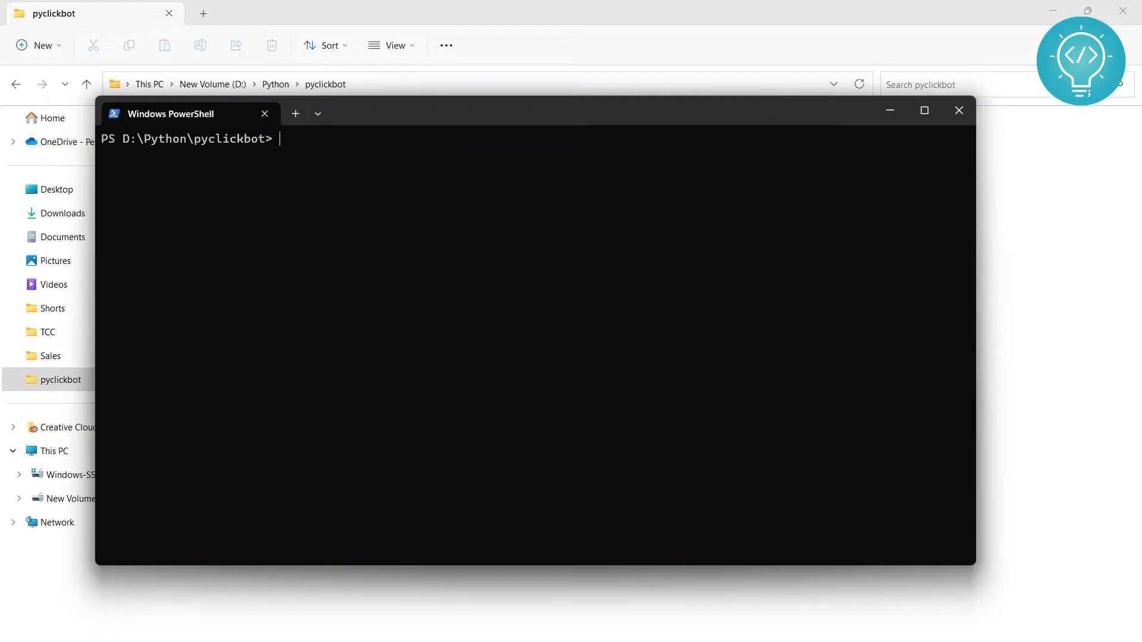
# - Search Start for python and open the file location of Python 3.11 (64-bit)
pyautogui.click(958, 111)
pyautogui.write('python')
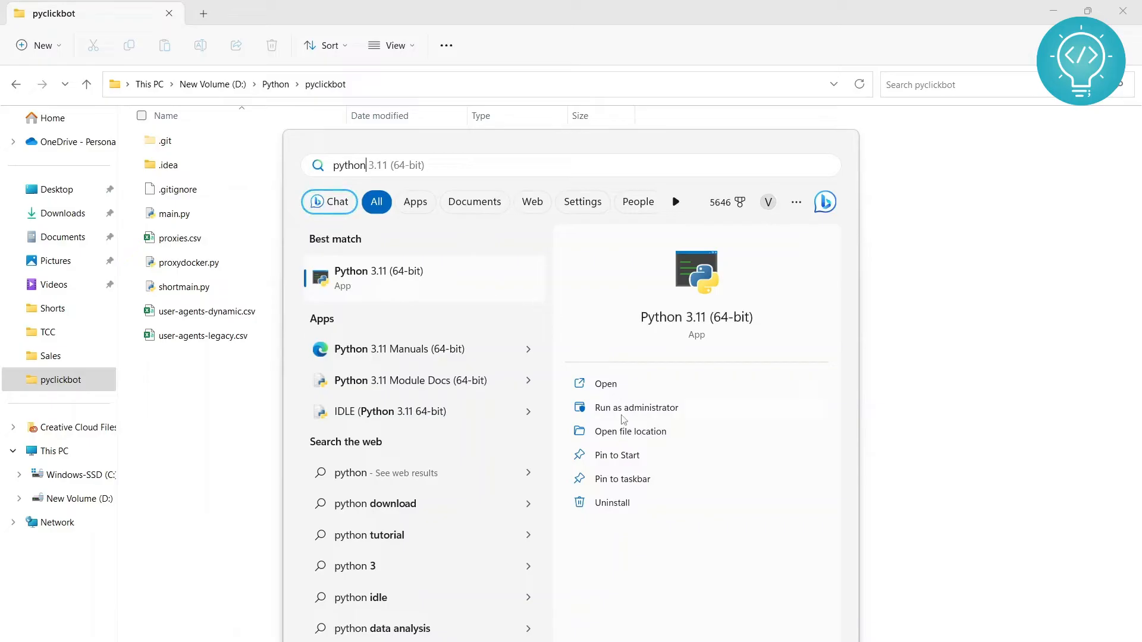
pyautogui.click(630, 431)
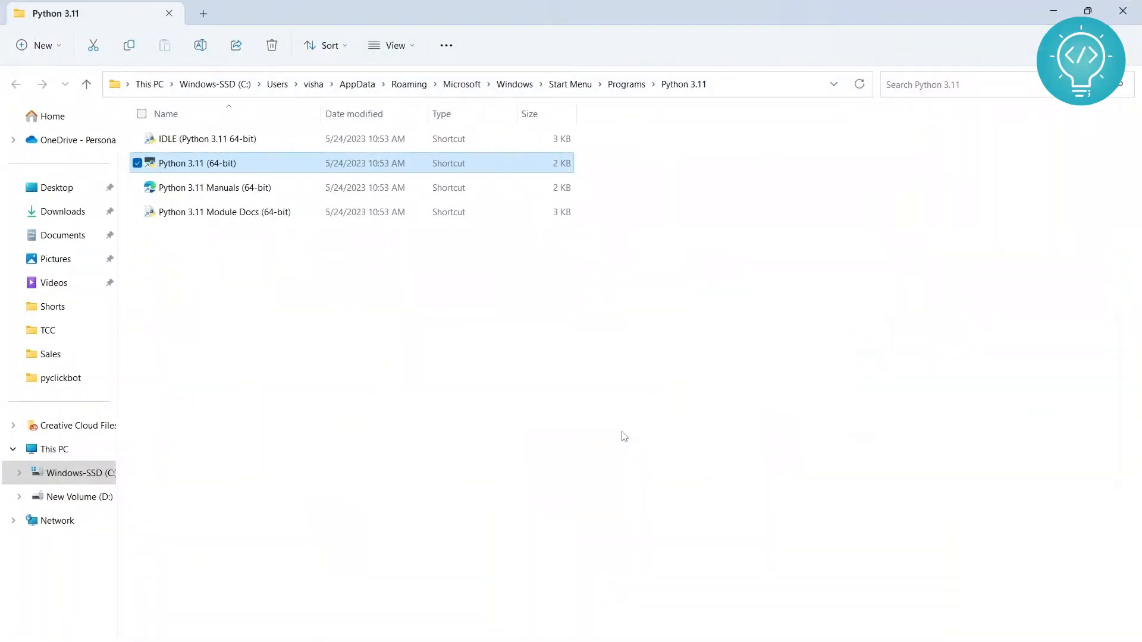
pyautogui.moveTo(275, 95)
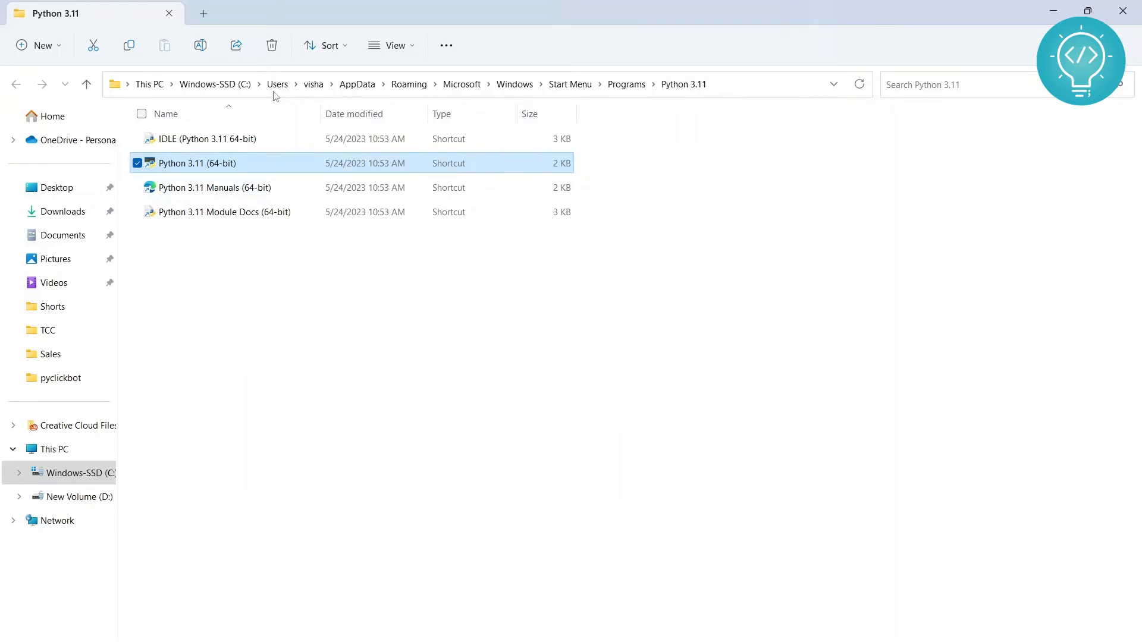
pyautogui.moveTo(381, 279)
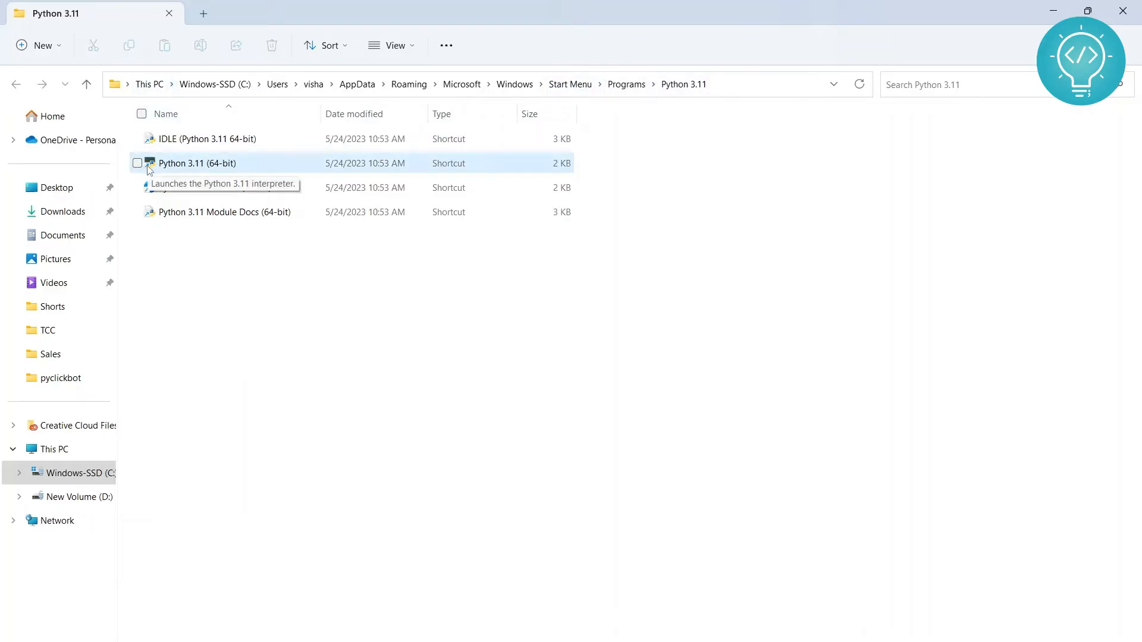
# - View shortcuts as extra large icons and open the Python 3.11 shortcut's location, the Python311 folder
pyautogui.click(391, 45)
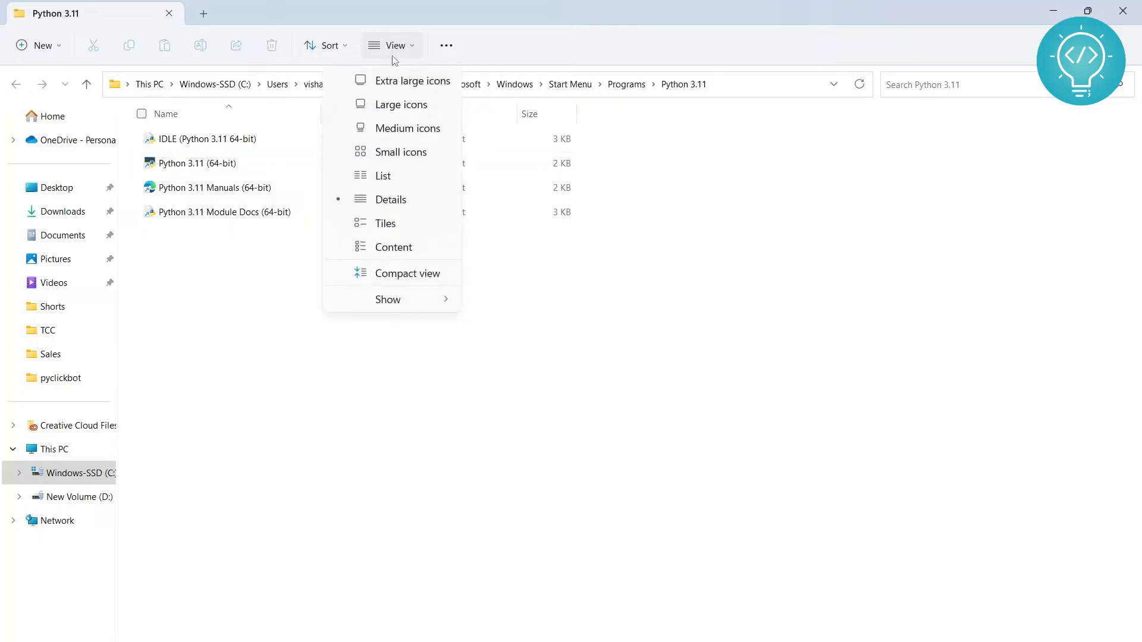
pyautogui.click(400, 104)
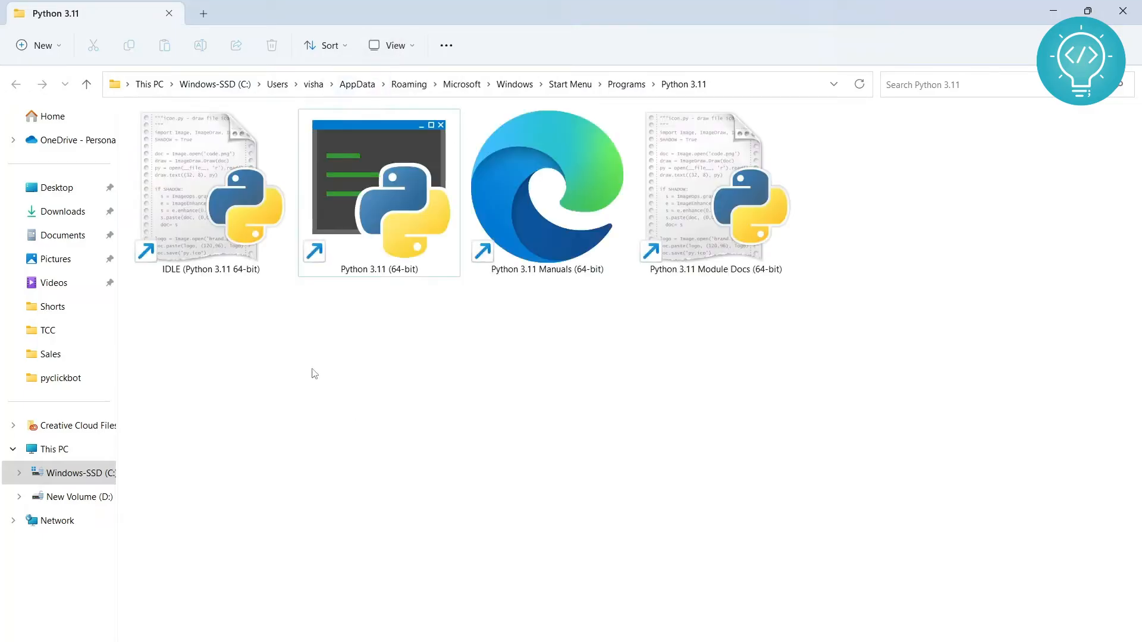
pyautogui.moveTo(317, 262)
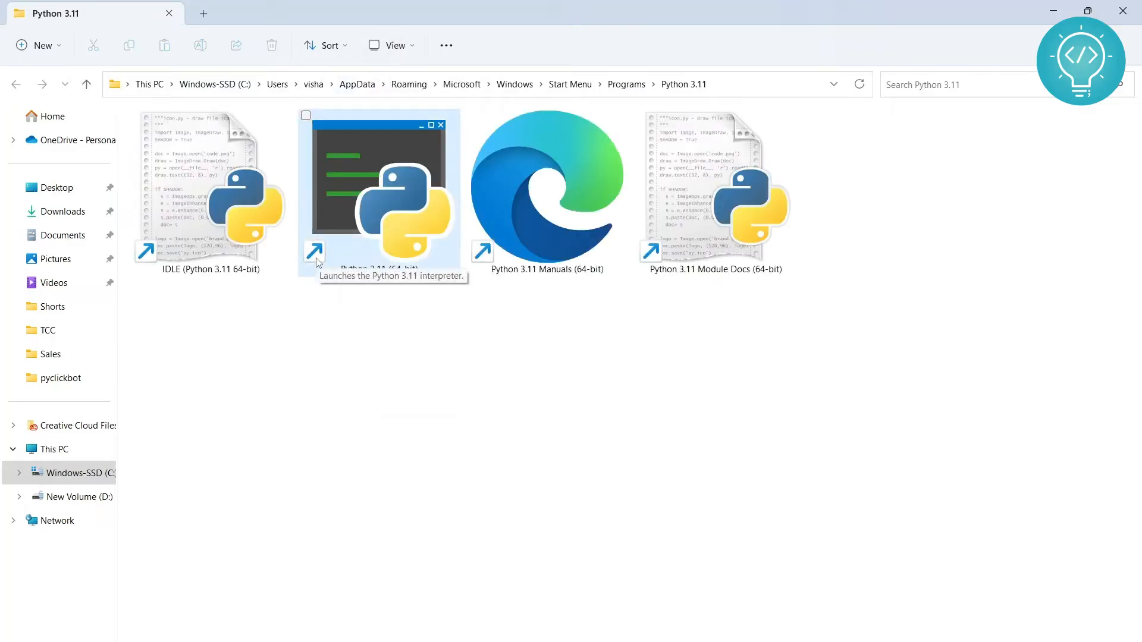
pyautogui.click(378, 193)
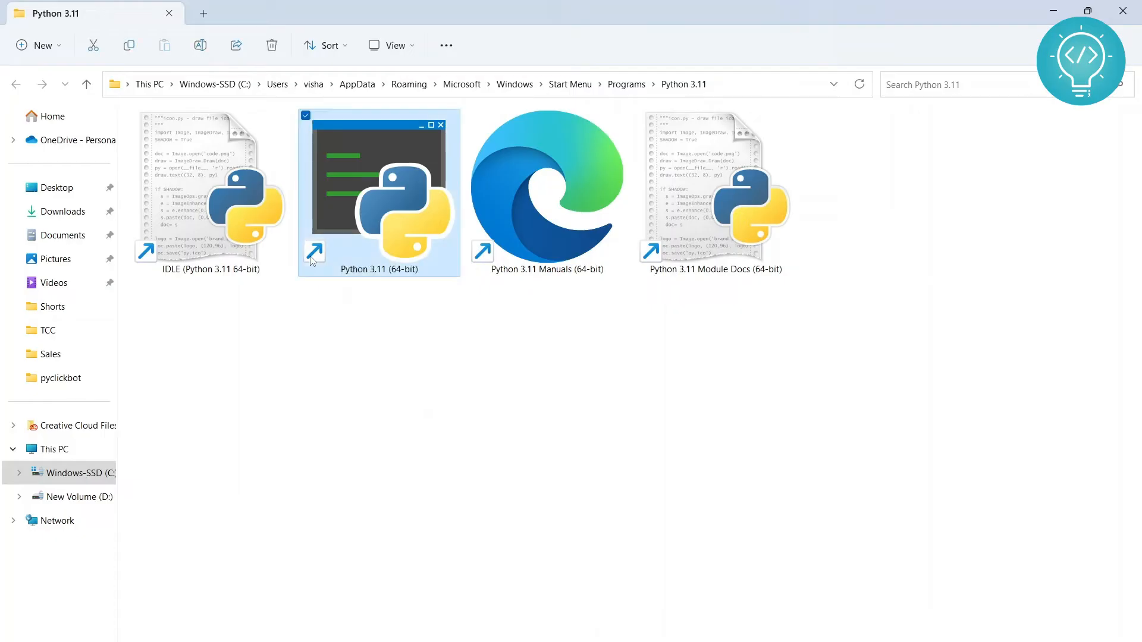
pyautogui.rightClick(378, 204)
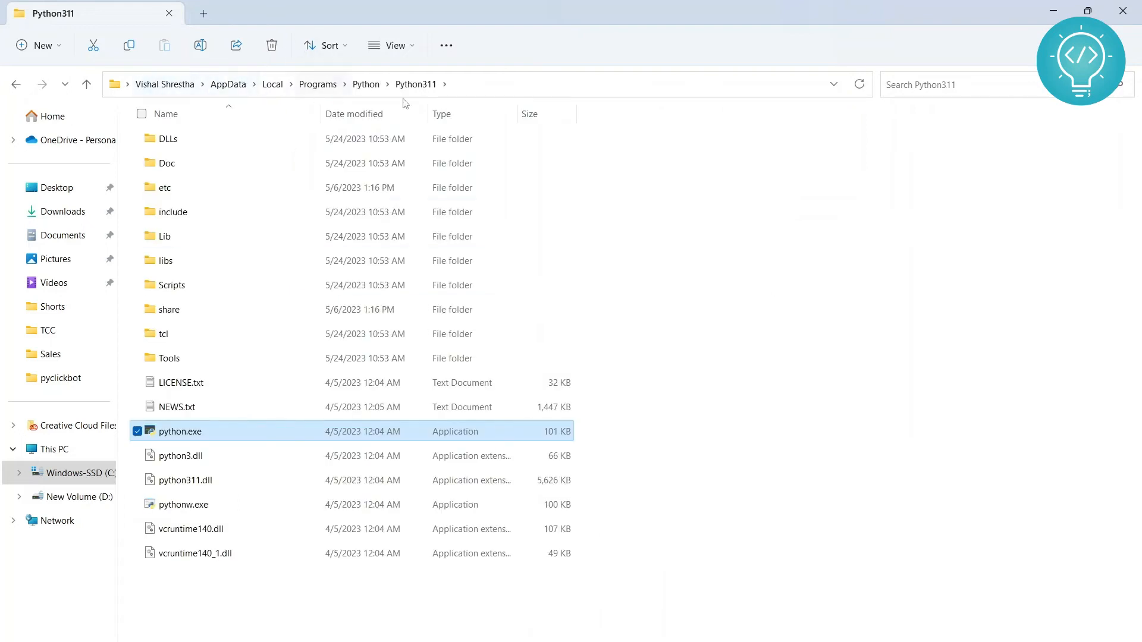
pyautogui.moveTo(520, 89)
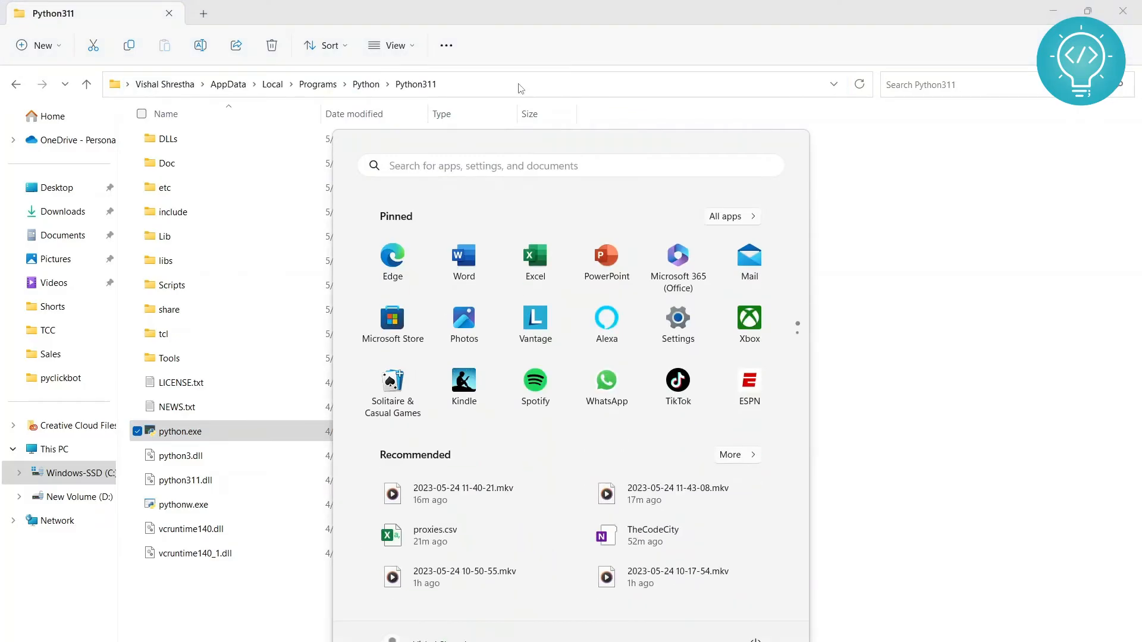
# - Search 'environment' in Start and open Edit the system environment variables
pyautogui.write('en')
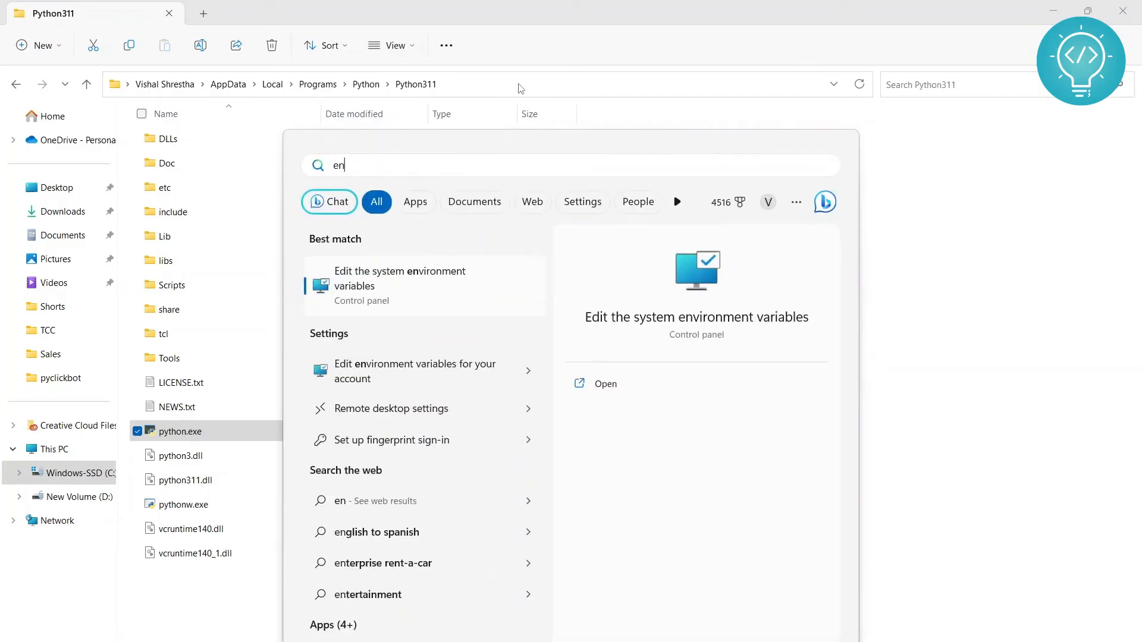
pyautogui.write('vironment')
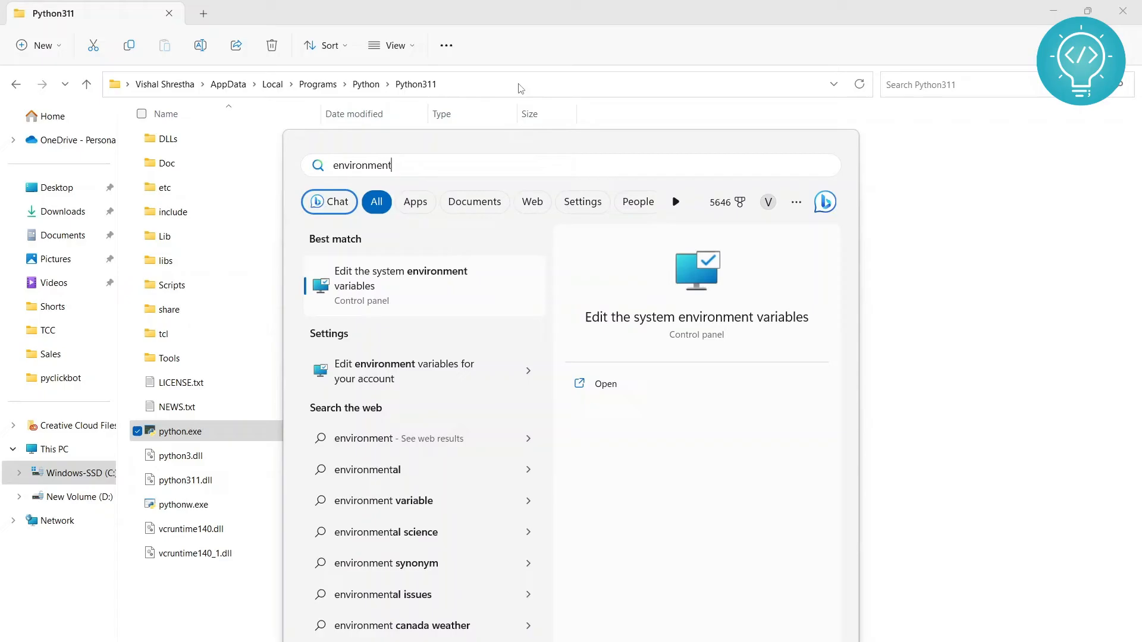
pyautogui.click(401, 278)
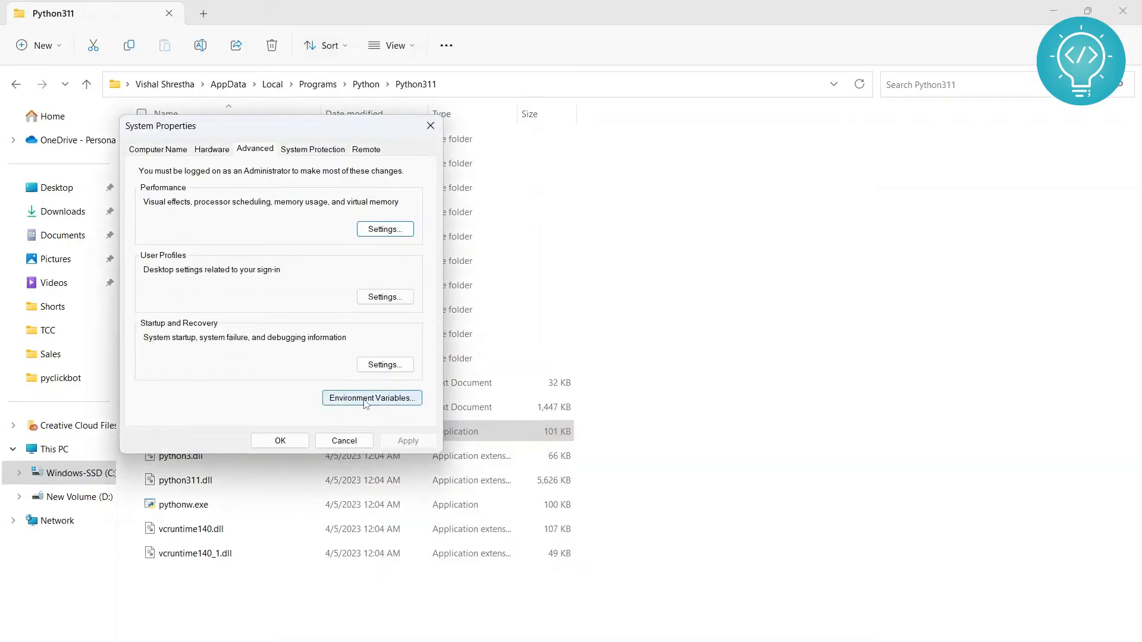
# - Reopen the Environment Variables window from the Advanced tab and select the Path variable
pyautogui.click(371, 399)
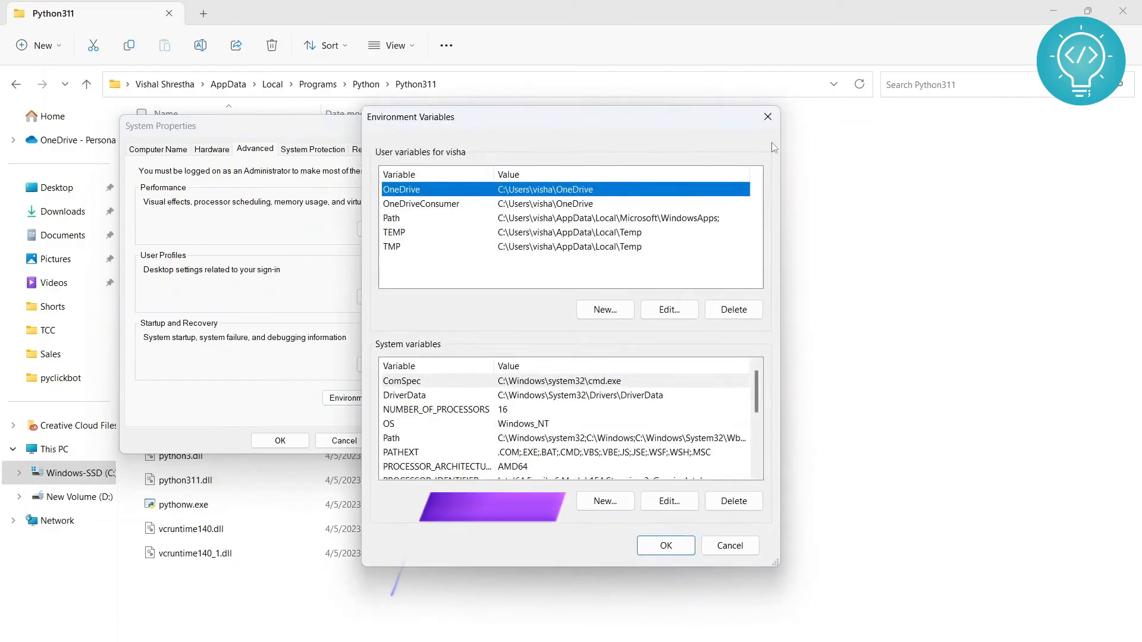
pyautogui.click(766, 117)
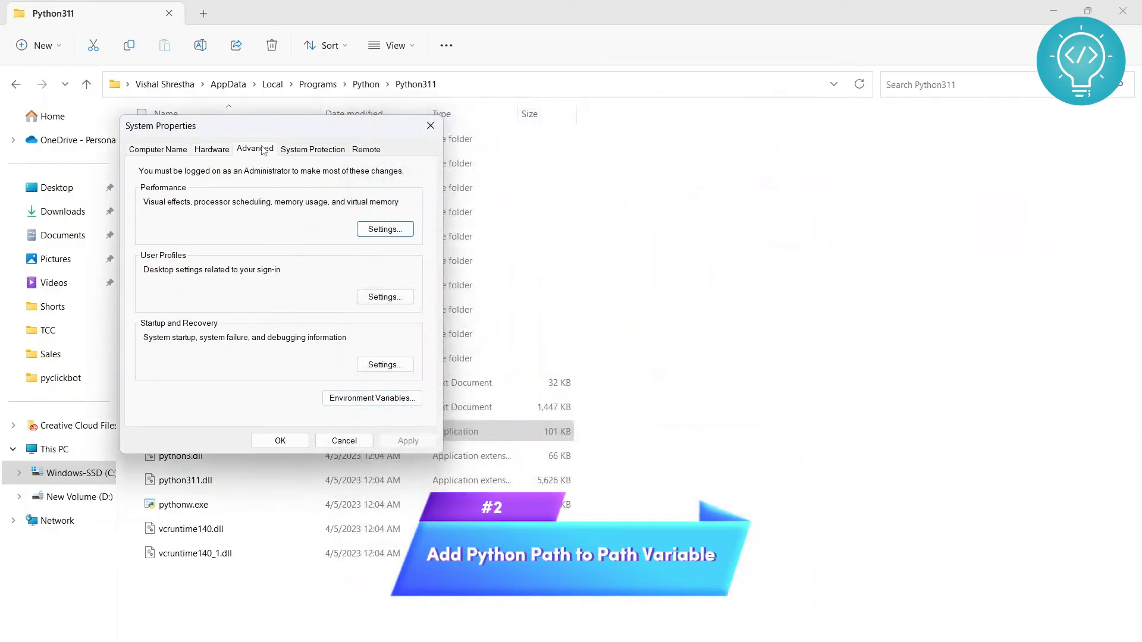
pyautogui.click(212, 149)
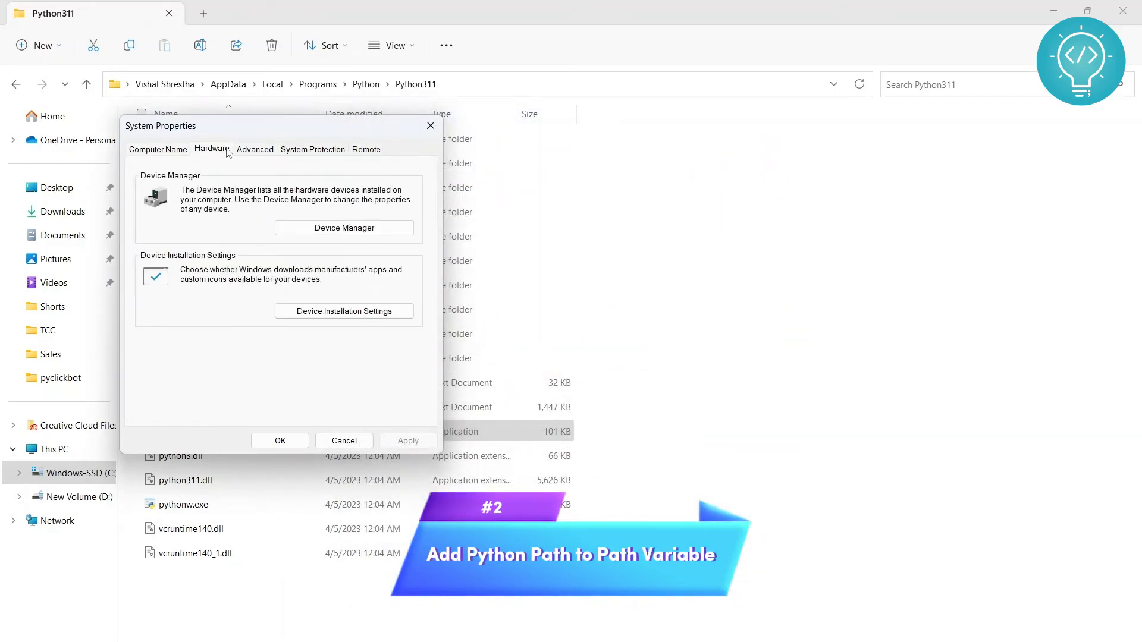
pyautogui.click(254, 150)
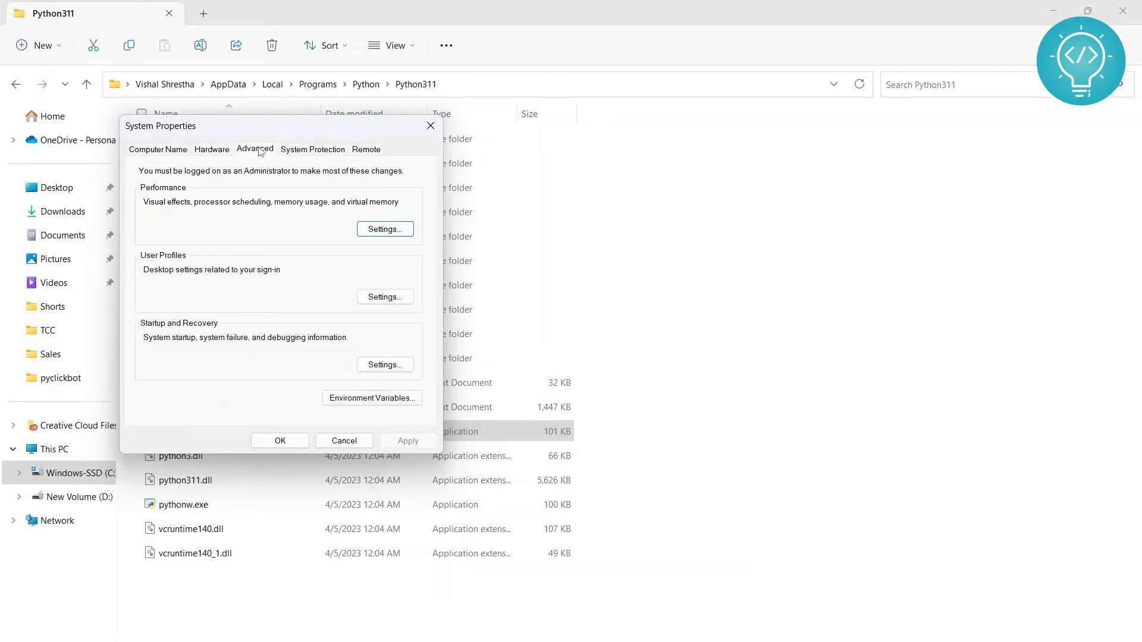
pyautogui.click(372, 398)
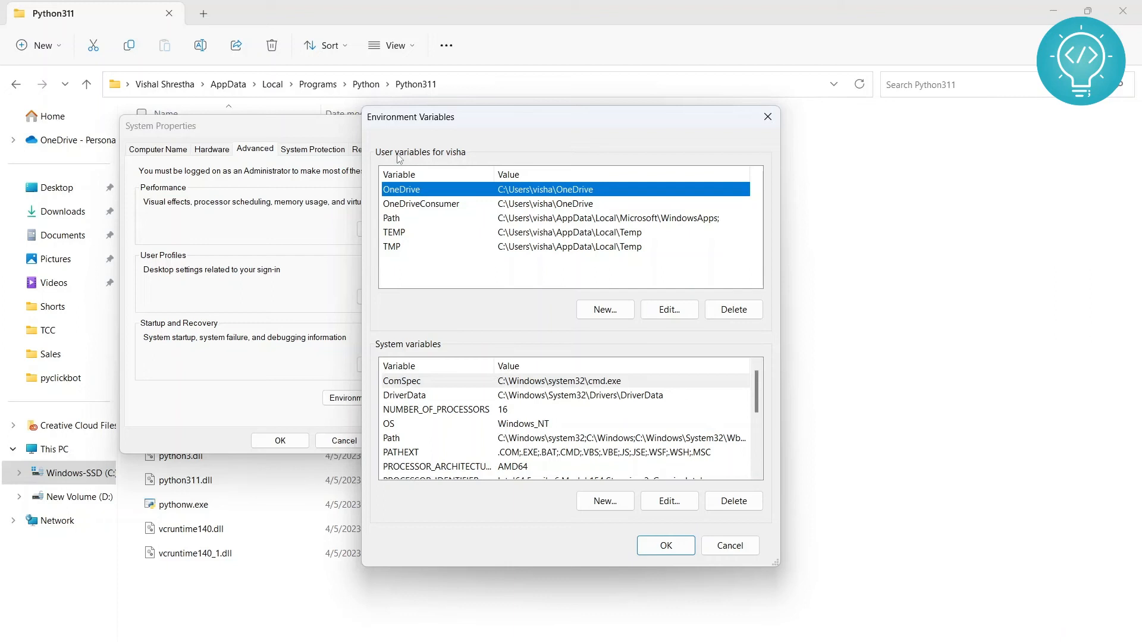
pyautogui.moveTo(451, 162)
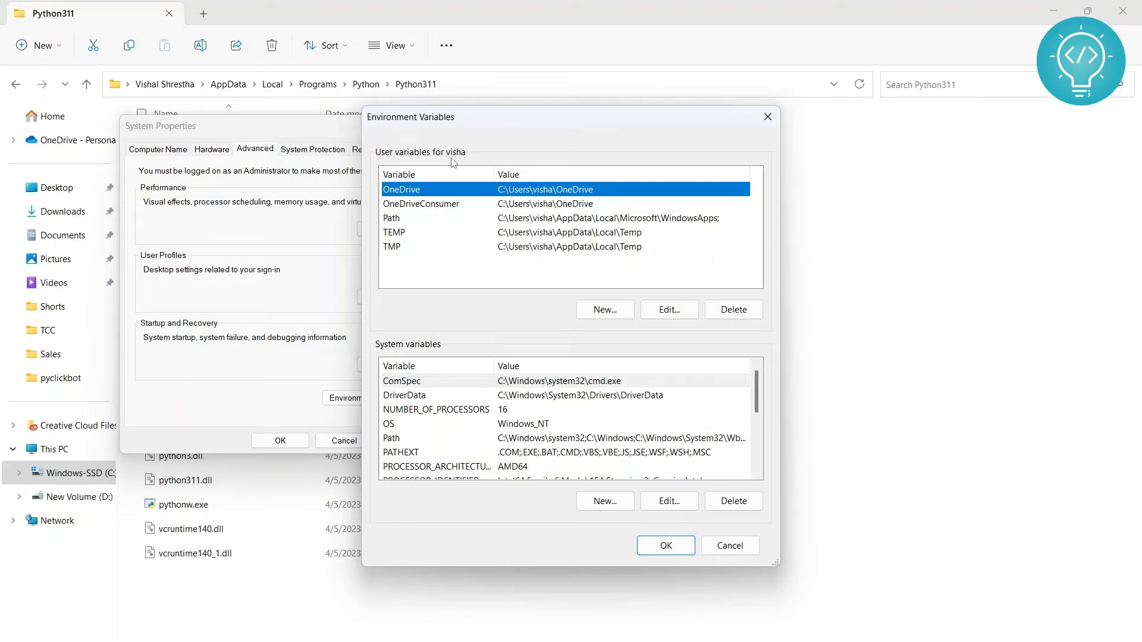
pyautogui.moveTo(432, 354)
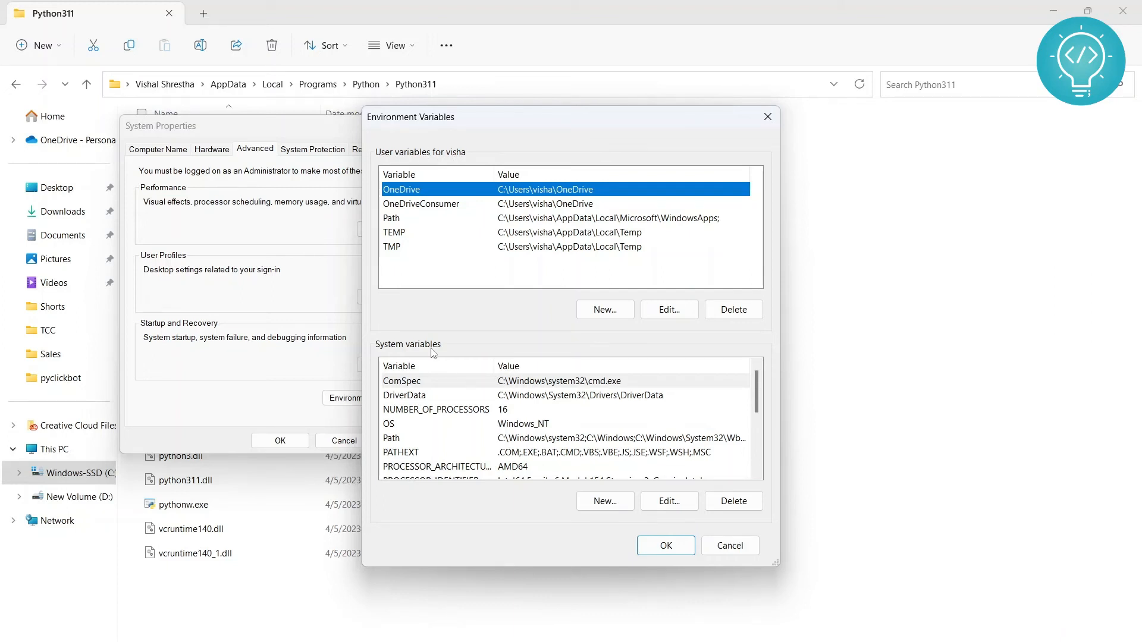
pyautogui.moveTo(421, 231)
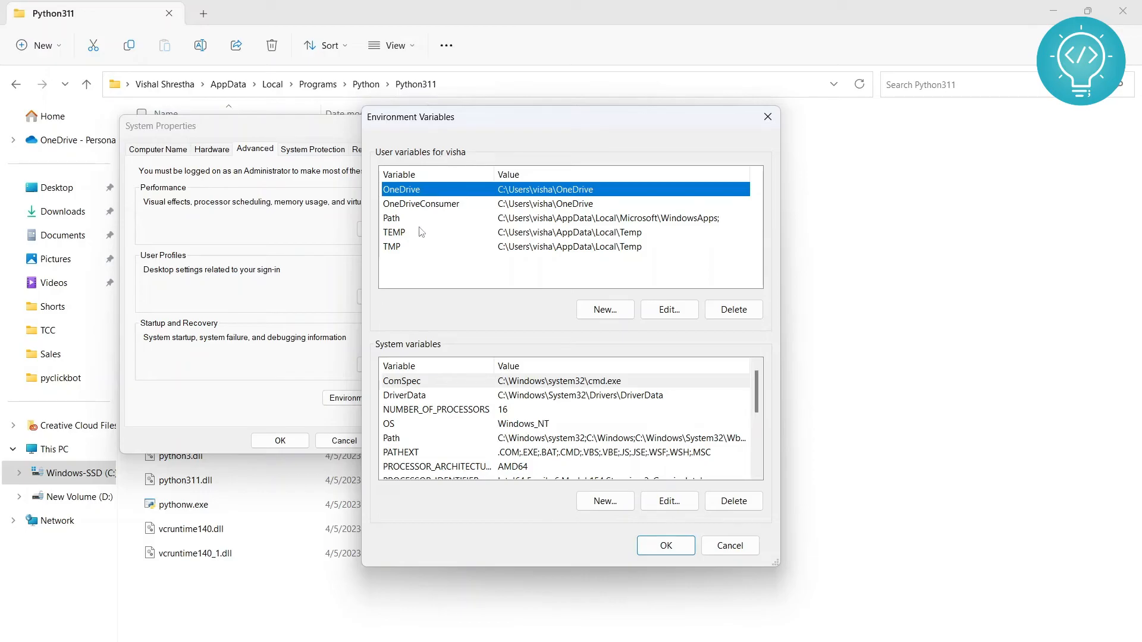
pyautogui.click(517, 217)
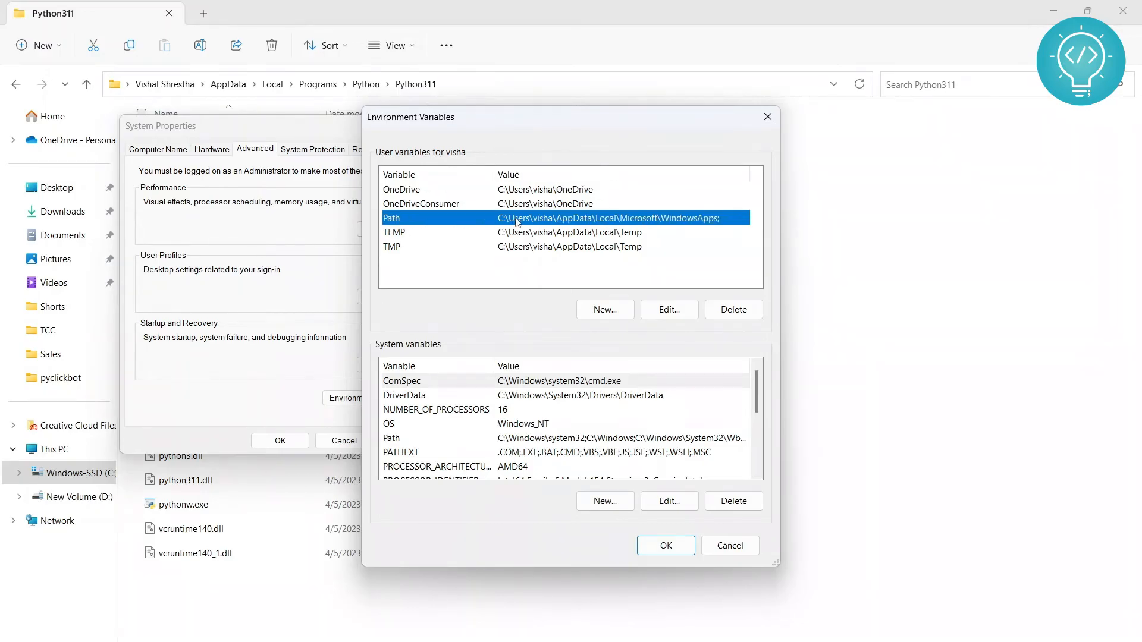
pyautogui.moveTo(456, 161)
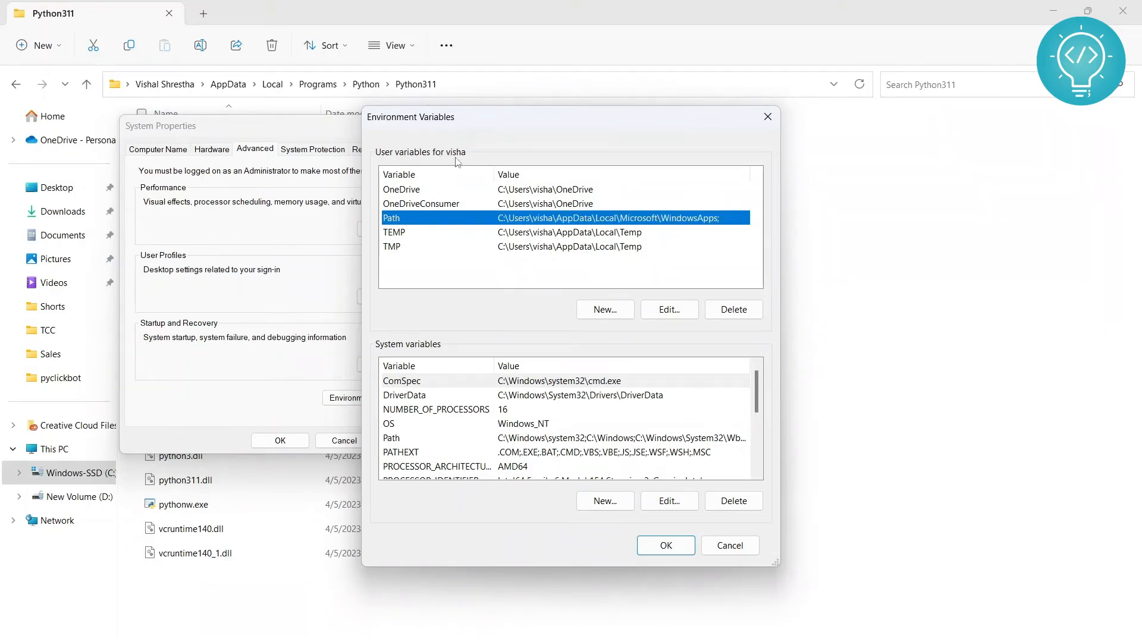
pyautogui.moveTo(415, 415)
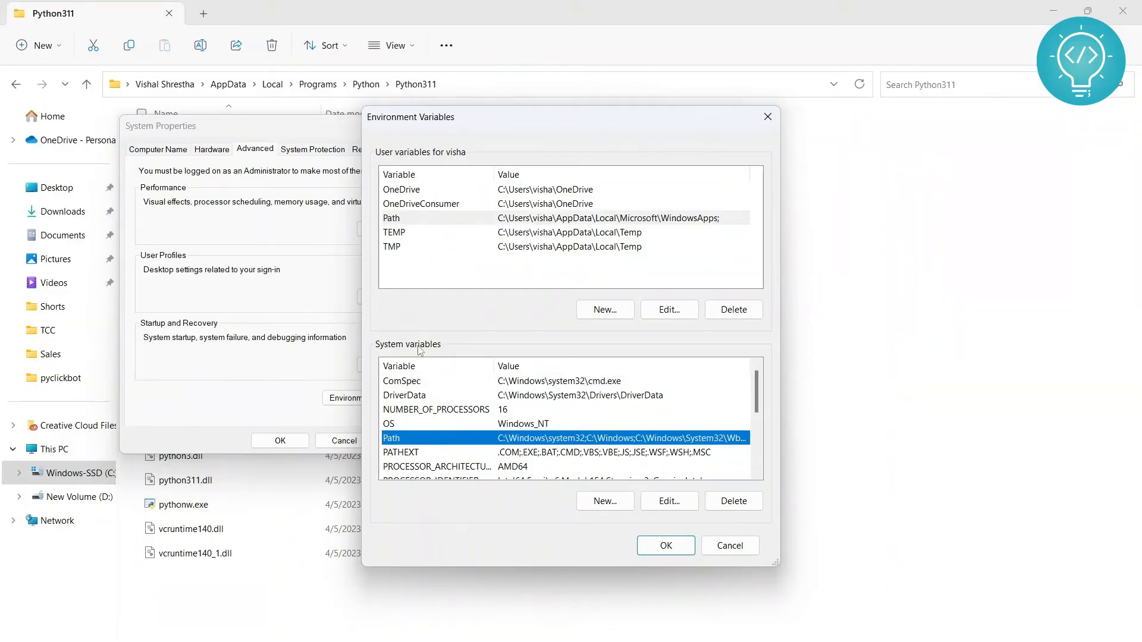
pyautogui.moveTo(390, 354)
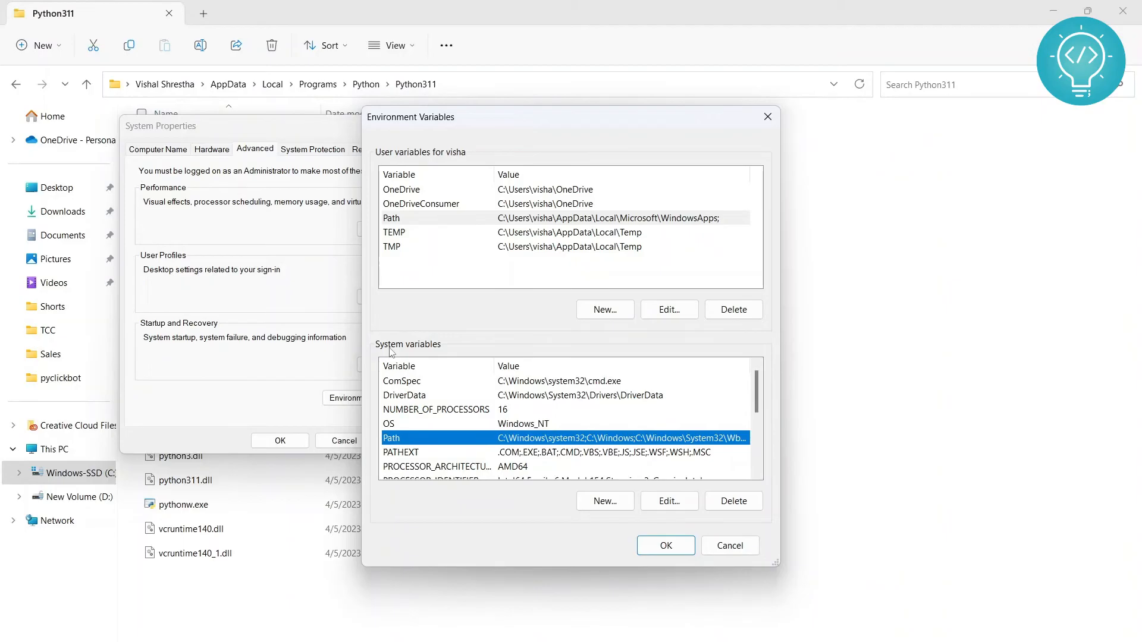
pyautogui.moveTo(667, 501)
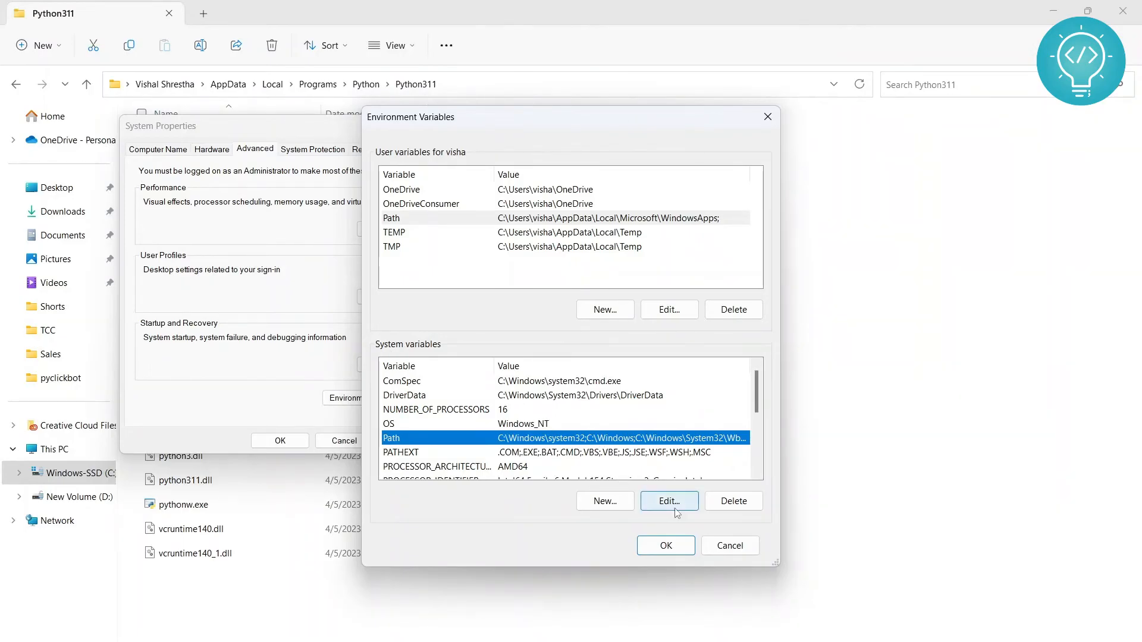
# - Edit the system Path, paste the copied Python311 folder from clipboard history, and confirm with OK
pyautogui.click(668, 501)
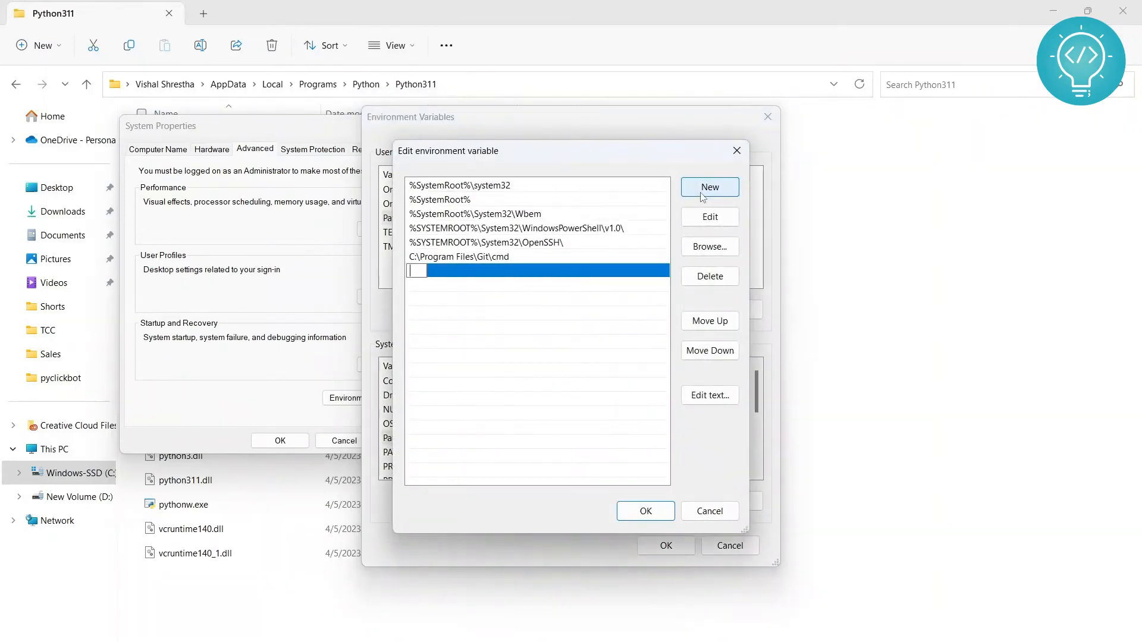
pyautogui.press('Win+v')
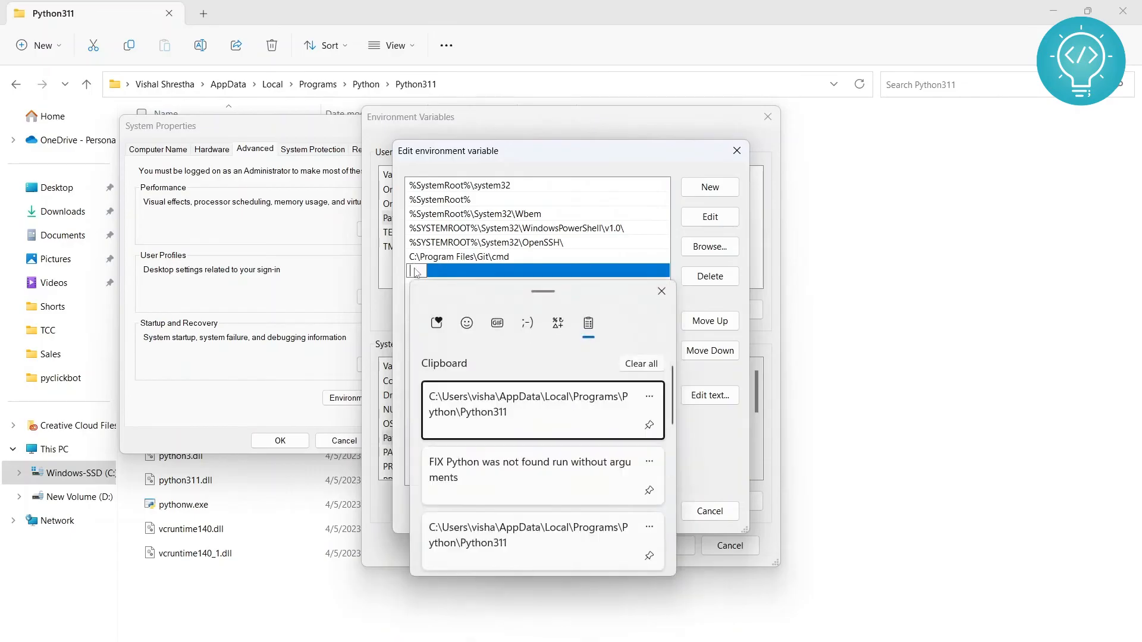
pyautogui.click(542, 410)
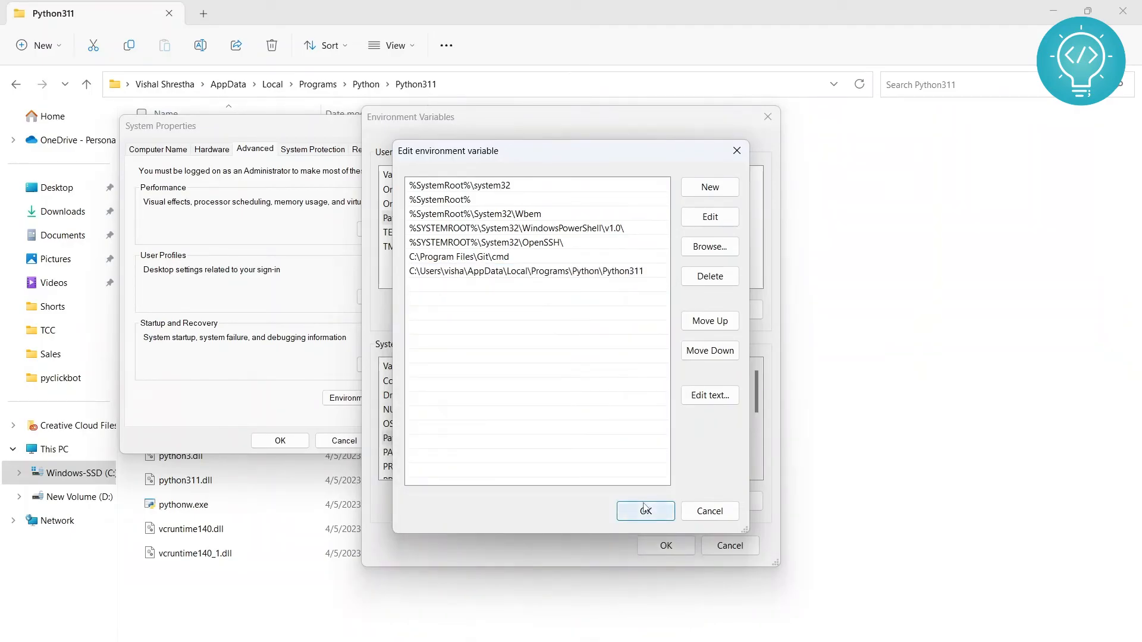
pyautogui.click(643, 510)
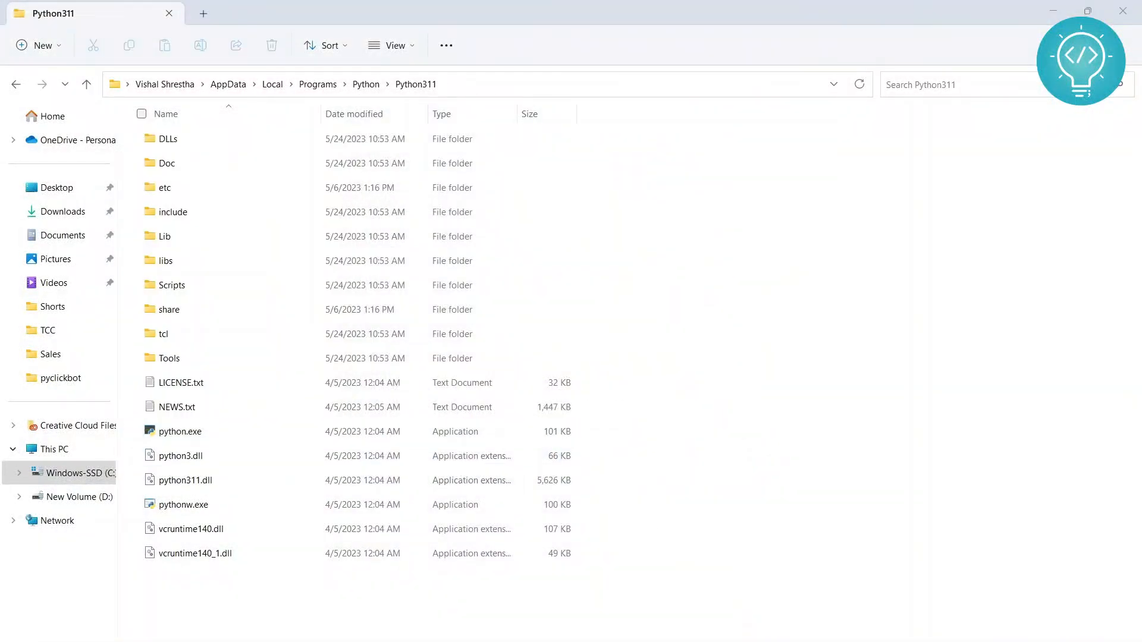
pyautogui.moveTo(695, 460)
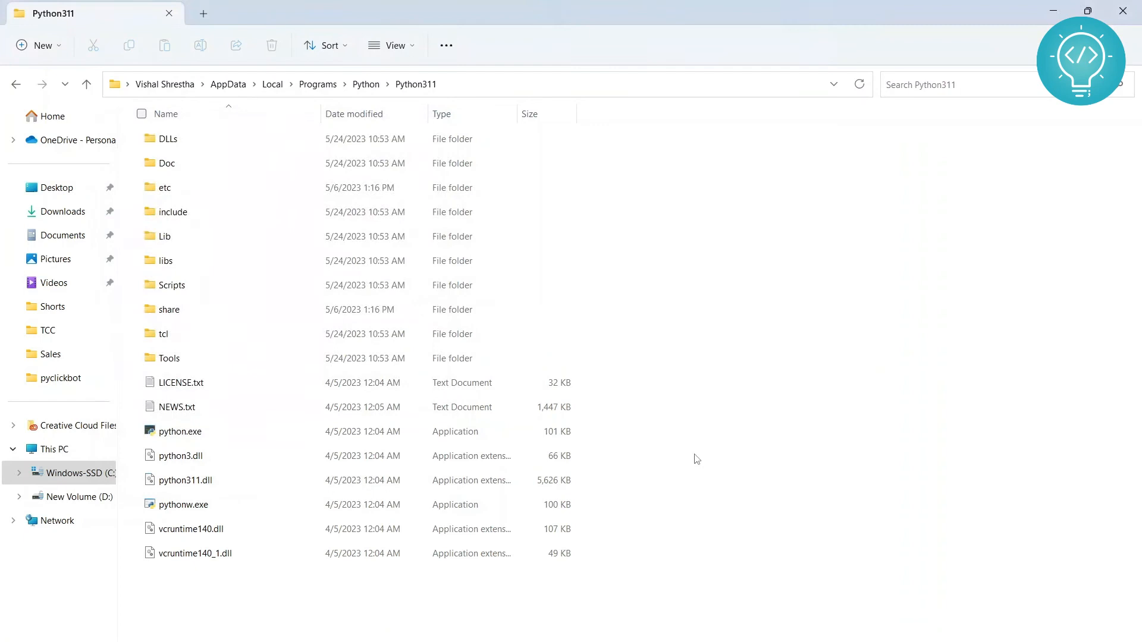
pyautogui.moveTo(708, 463)
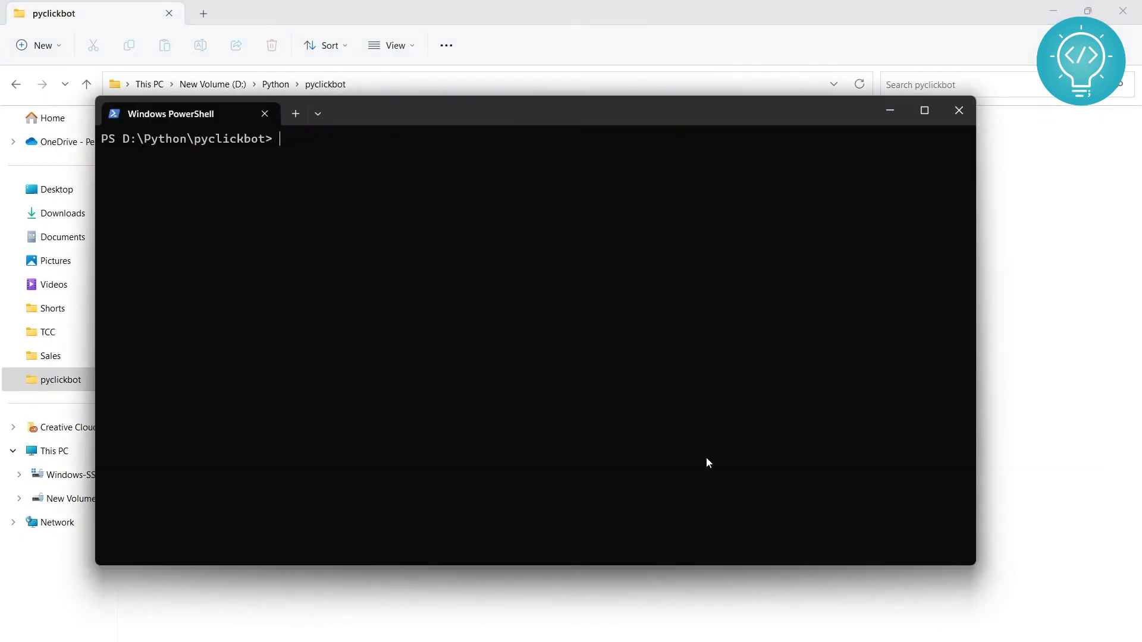
# - Run 'python .\main.py' in the old PowerShell, still get Python not found, and close it
pyautogui.write('pyt')
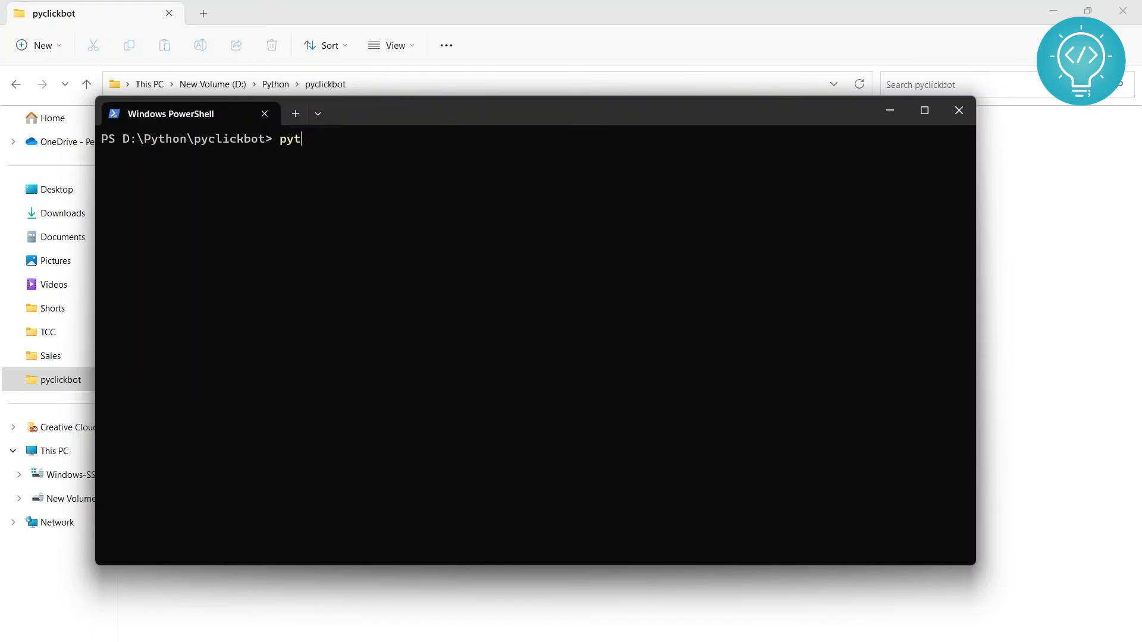
pyautogui.press('Return')
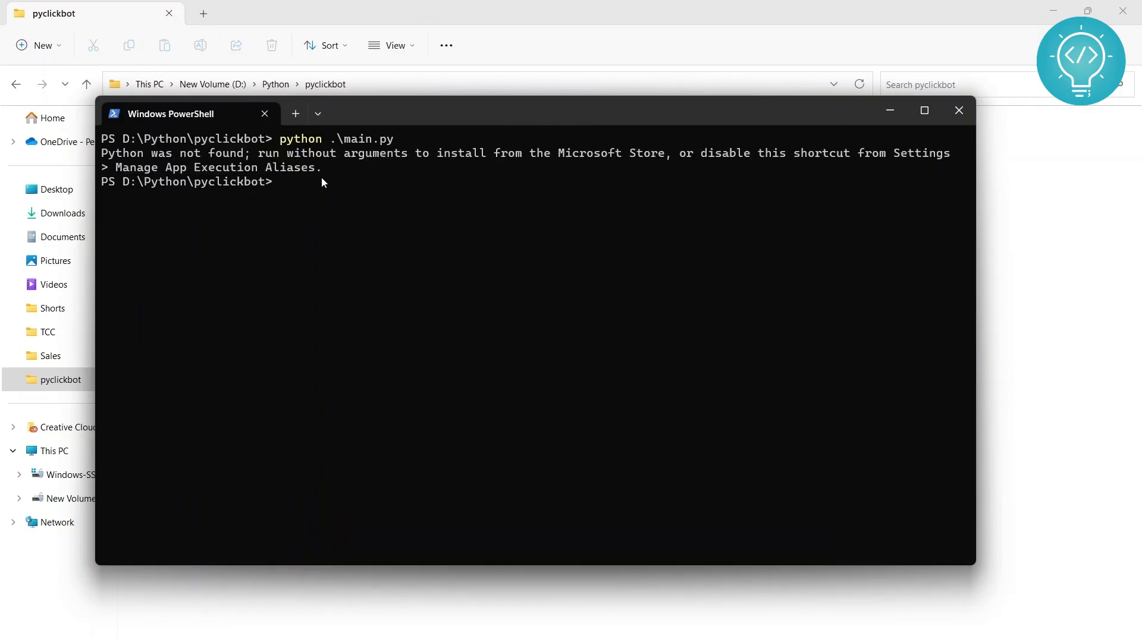
pyautogui.click(958, 110)
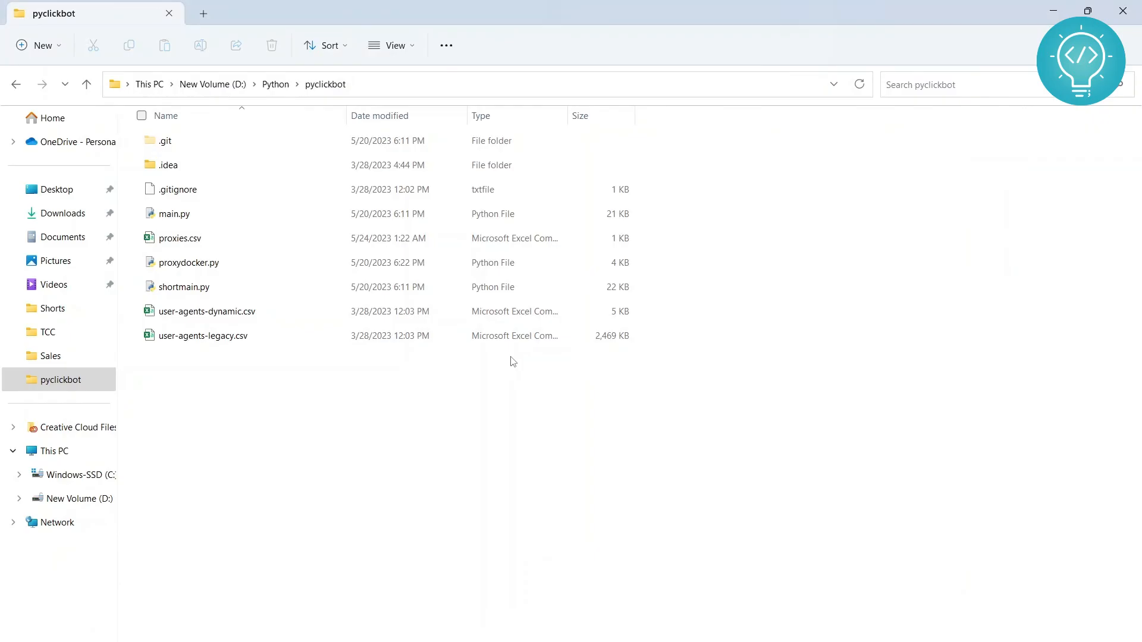
# - Open a fresh PowerShell terminal in the pyclickbot folder via Open in Terminal
pyautogui.rightClick(510, 362)
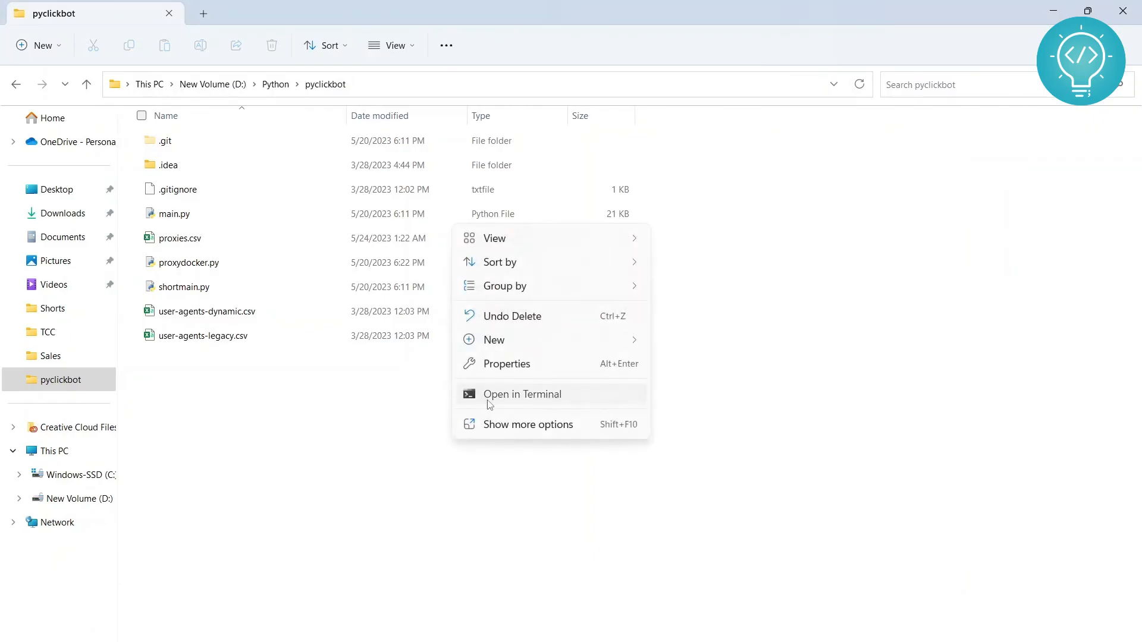
pyautogui.click(521, 394)
pyautogui.write('python .\\main.py')
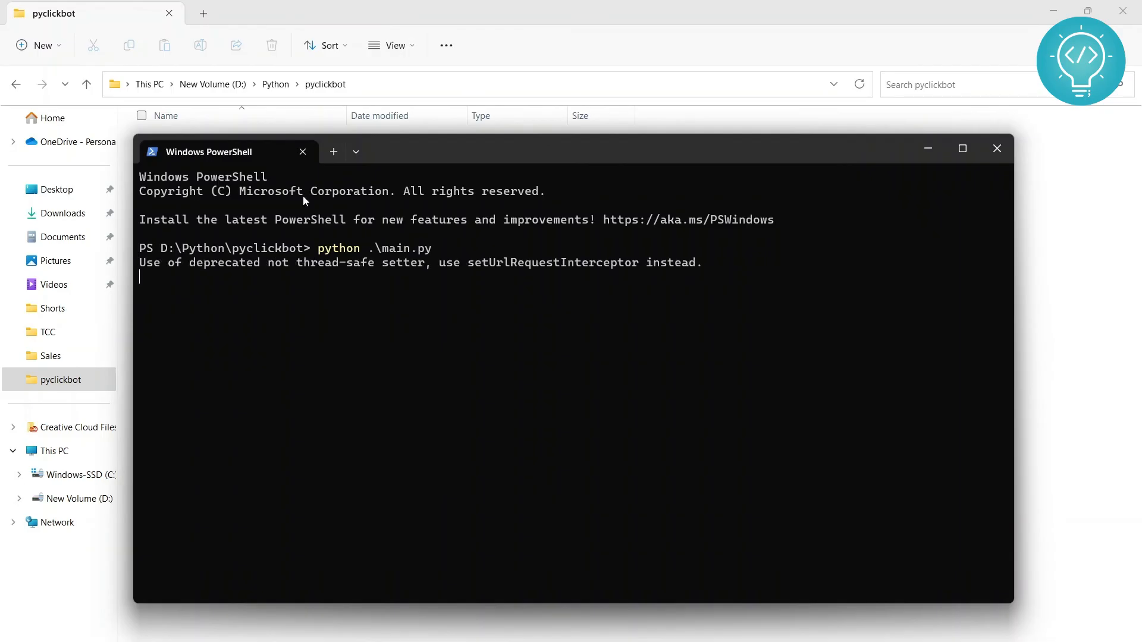
pyautogui.moveTo(373, 255)
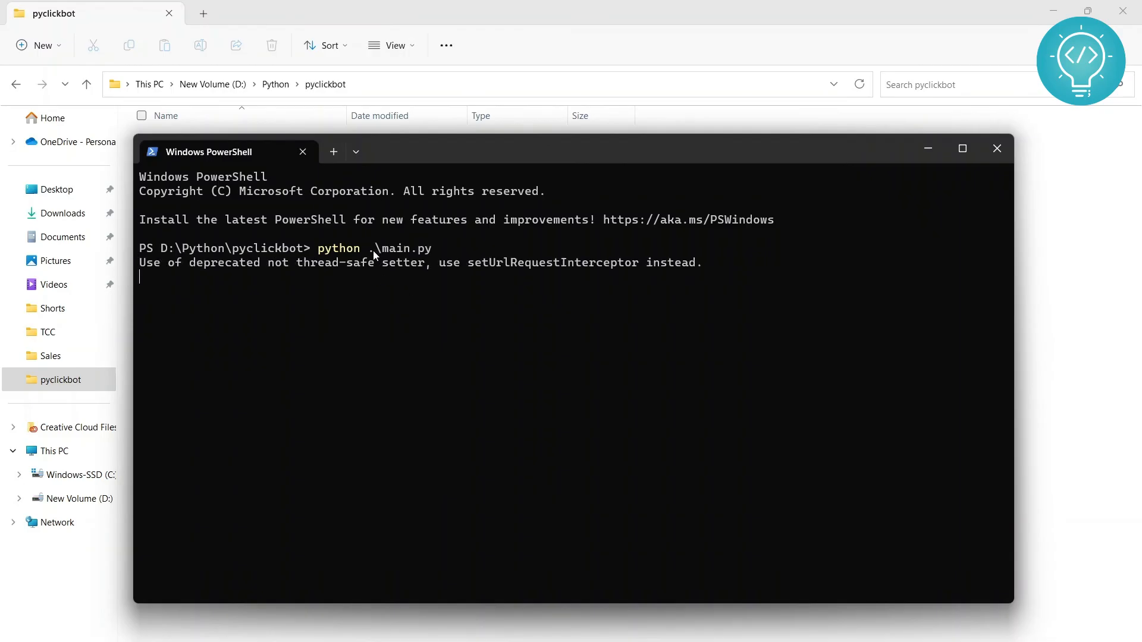